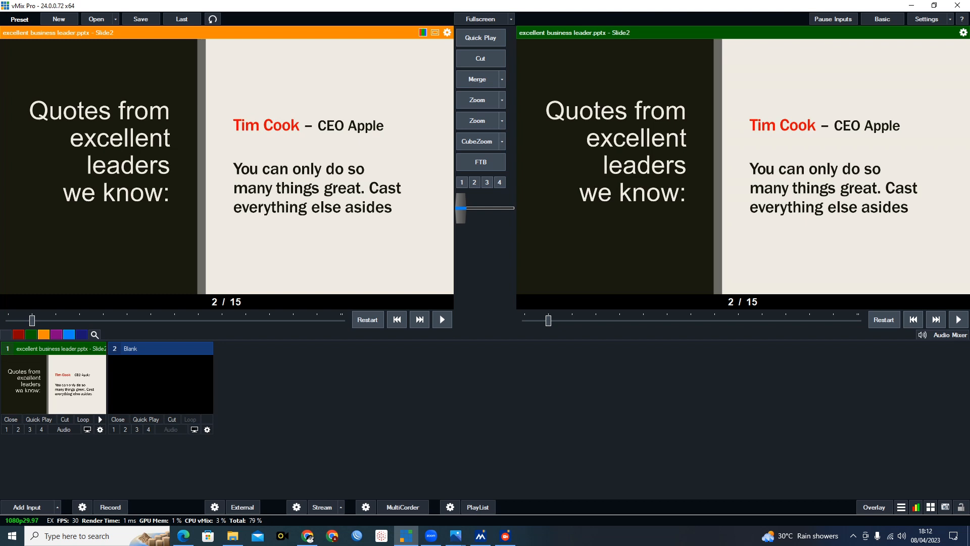
mouse_move(27, 507)
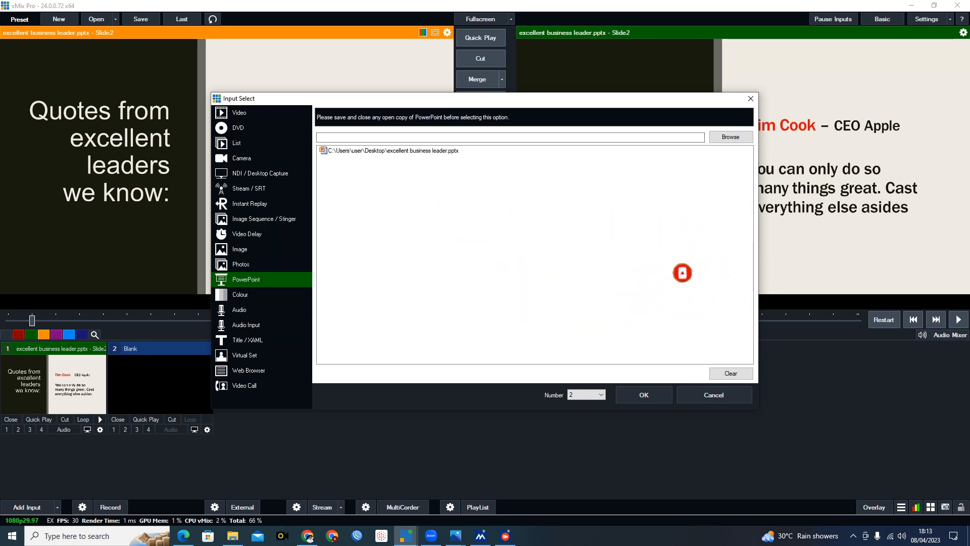
Step: Cancel browsing for a presentation file, then toggle Loop on and off for input 1
left_click(731, 137)
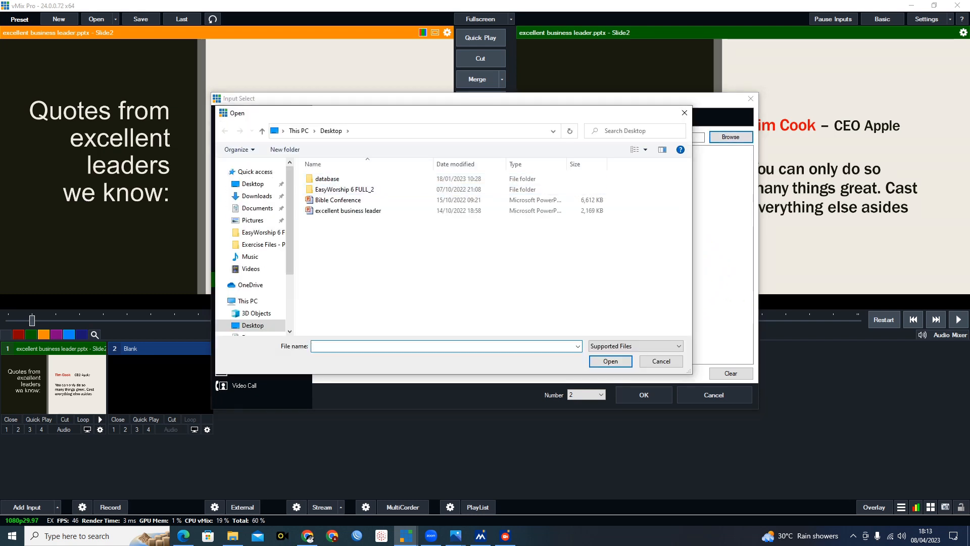
left_click(338, 199)
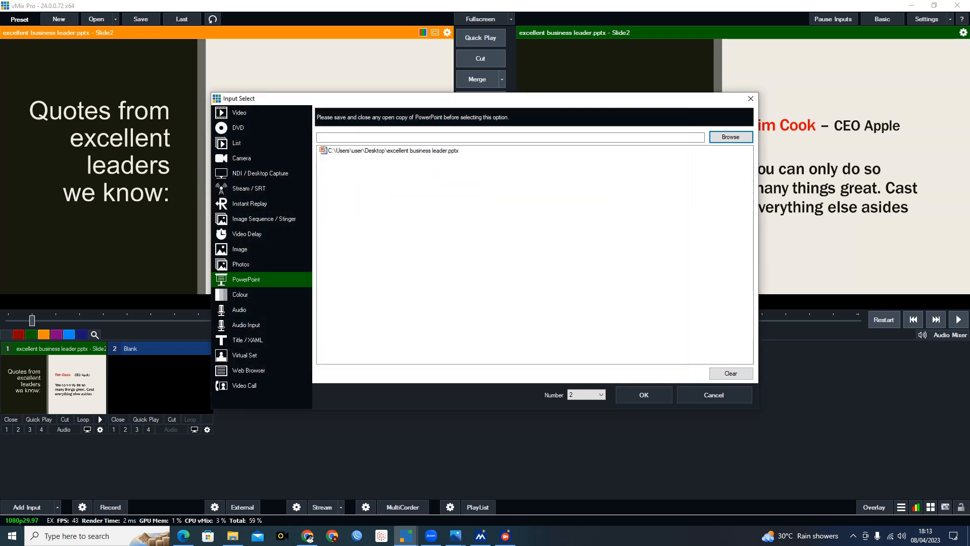
left_click(644, 394)
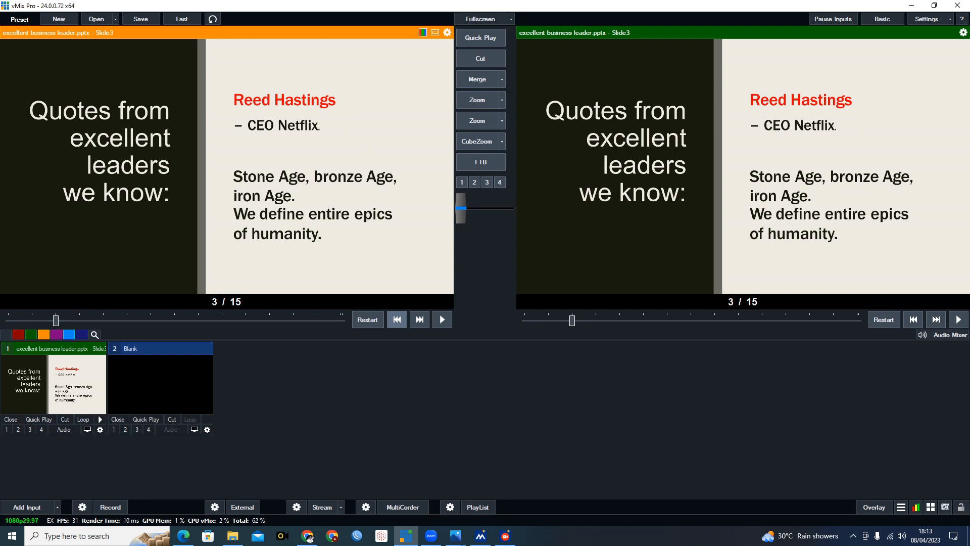
mouse_move(82, 419)
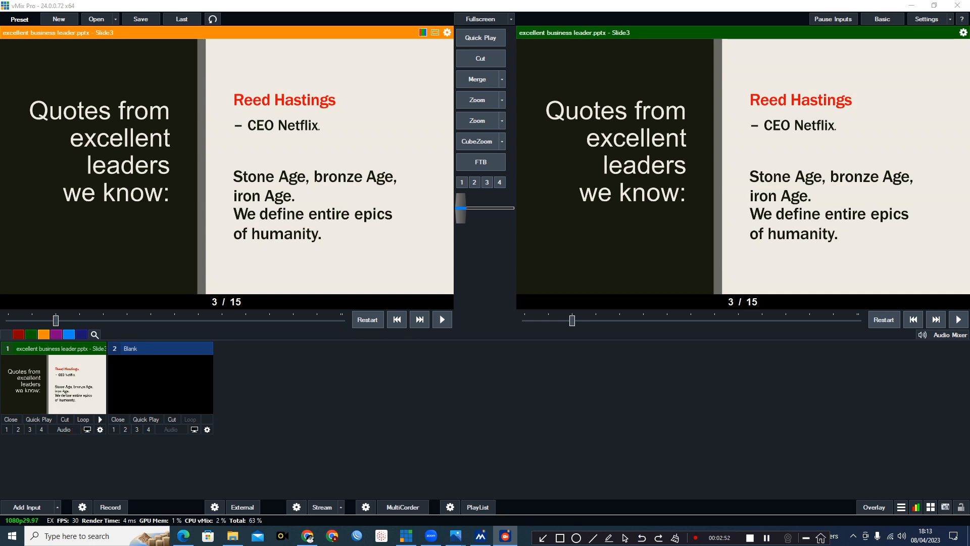
left_click(83, 419)
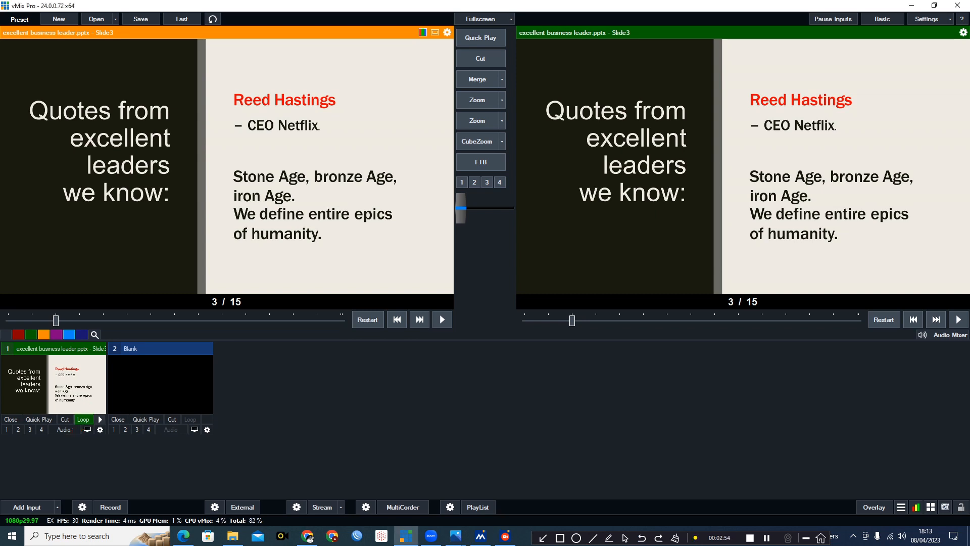
left_click(442, 320)
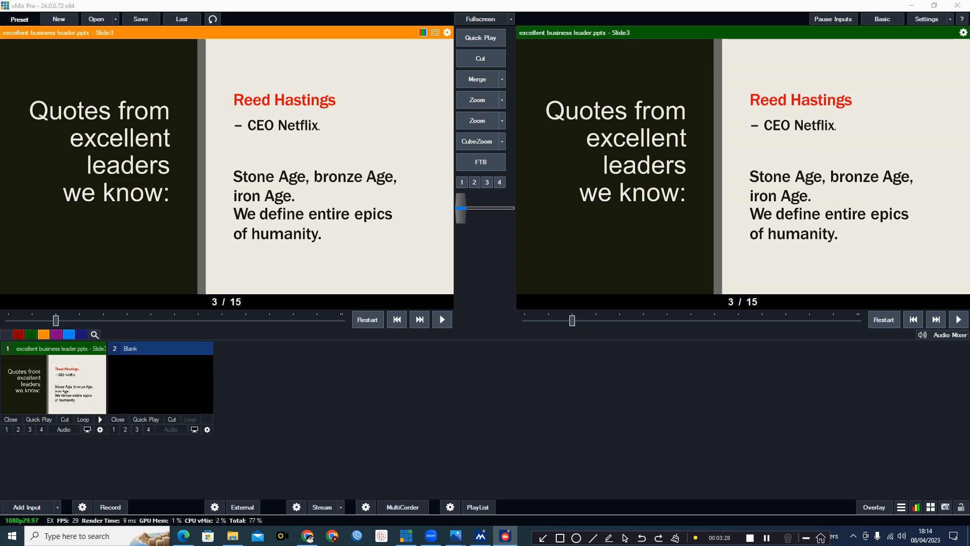
Step: Enable vMix External output and bring the Zoom meeting window forward
left_click(242, 507)
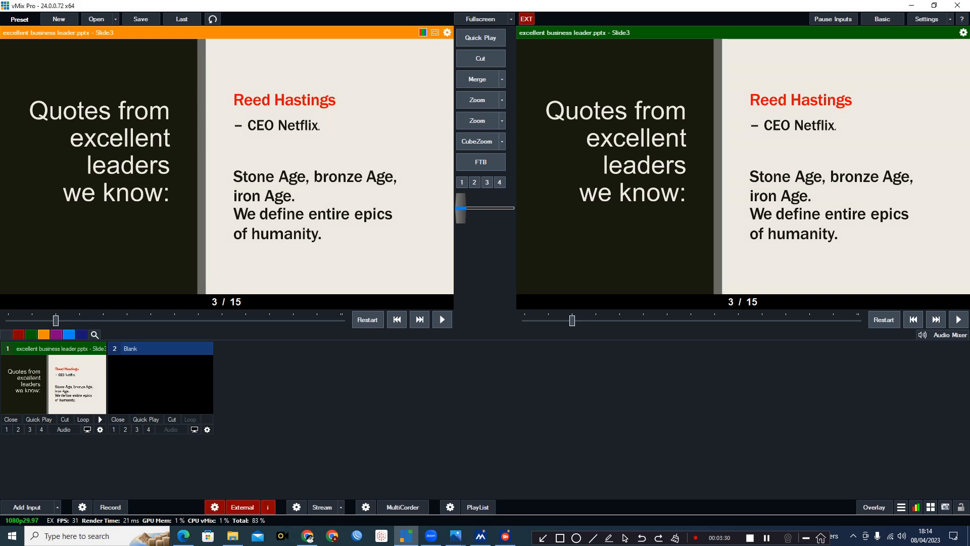
left_click(432, 536)
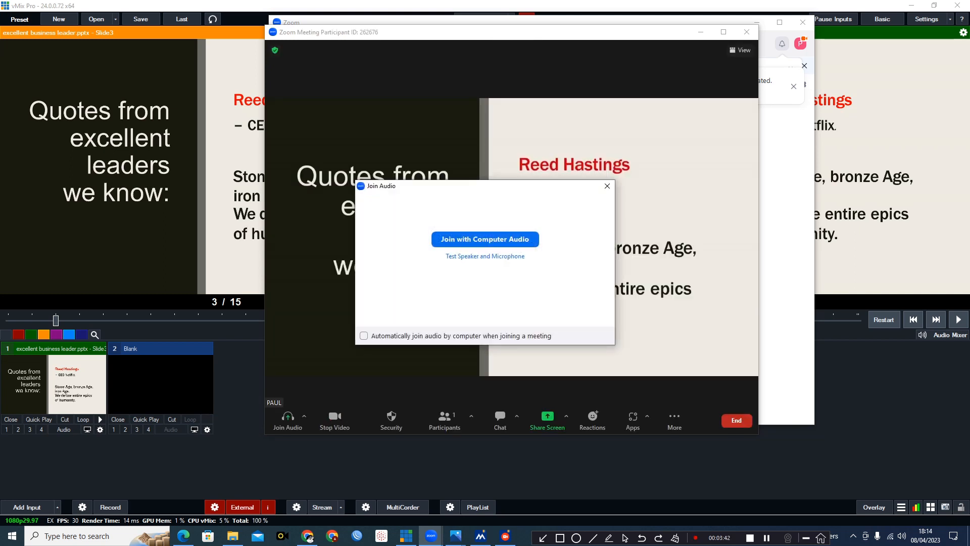
Step: Join the Zoom meeting with computer audio and dismiss the audio prompt
left_click(485, 239)
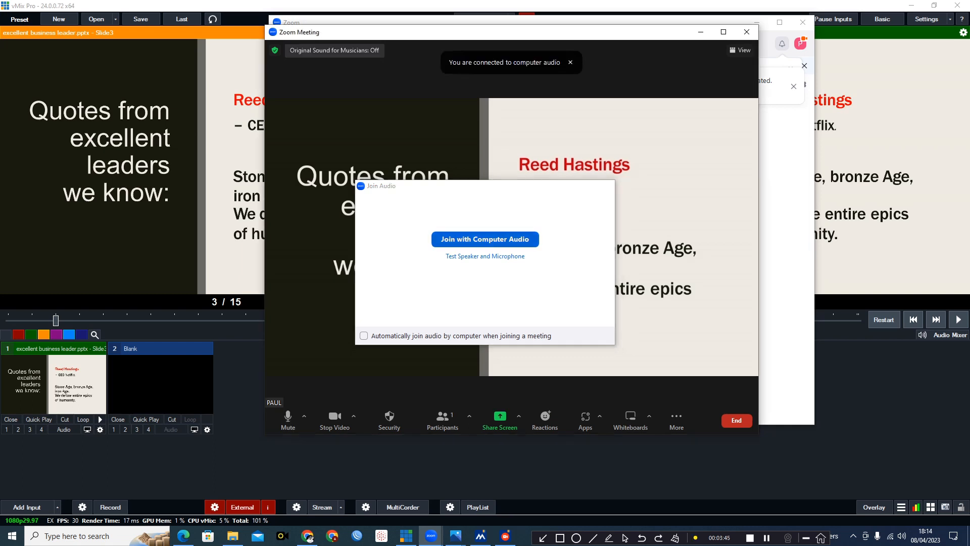
left_click(486, 239)
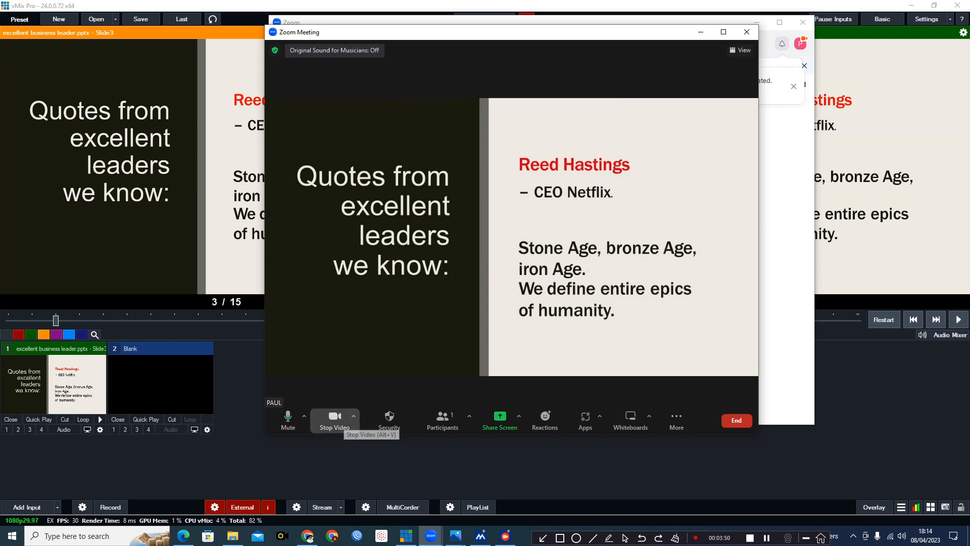
Step: Set Zoom's camera to vMix Video External 2 after trying the YV12 variant
left_click(353, 416)
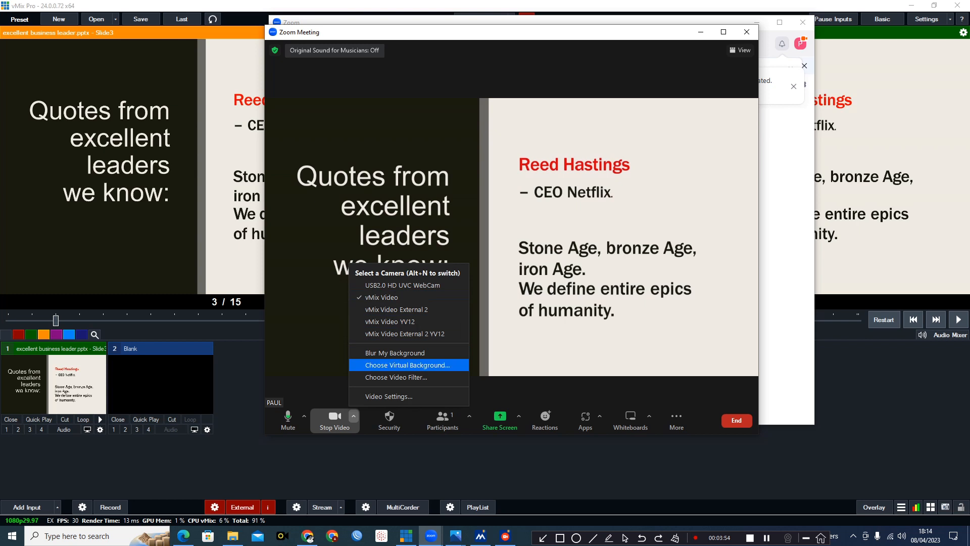
mouse_move(390, 322)
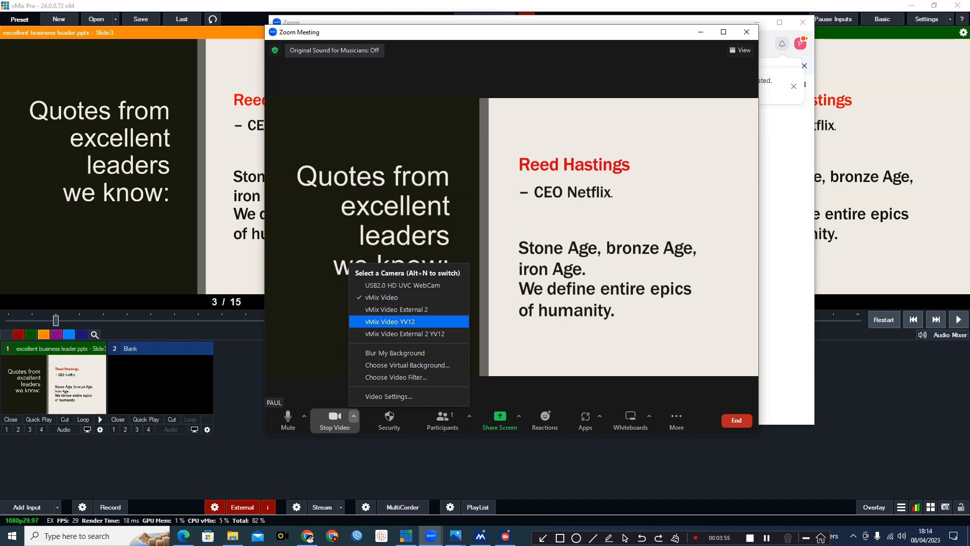
mouse_move(409, 334)
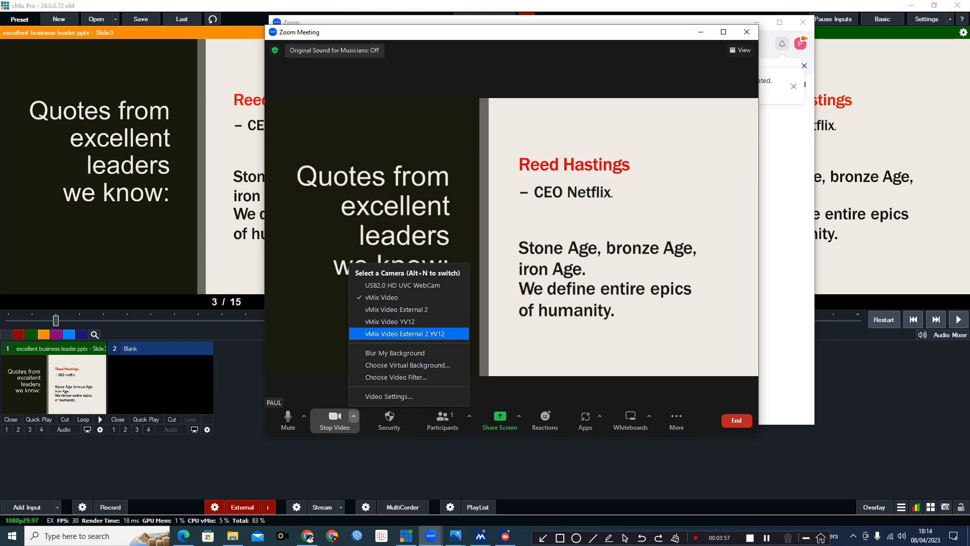
mouse_move(395, 353)
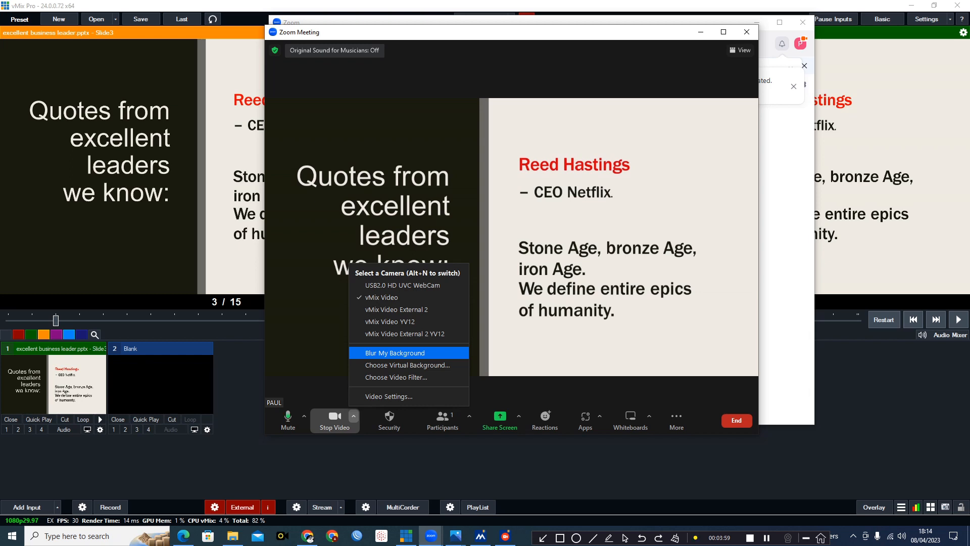
mouse_move(390, 322)
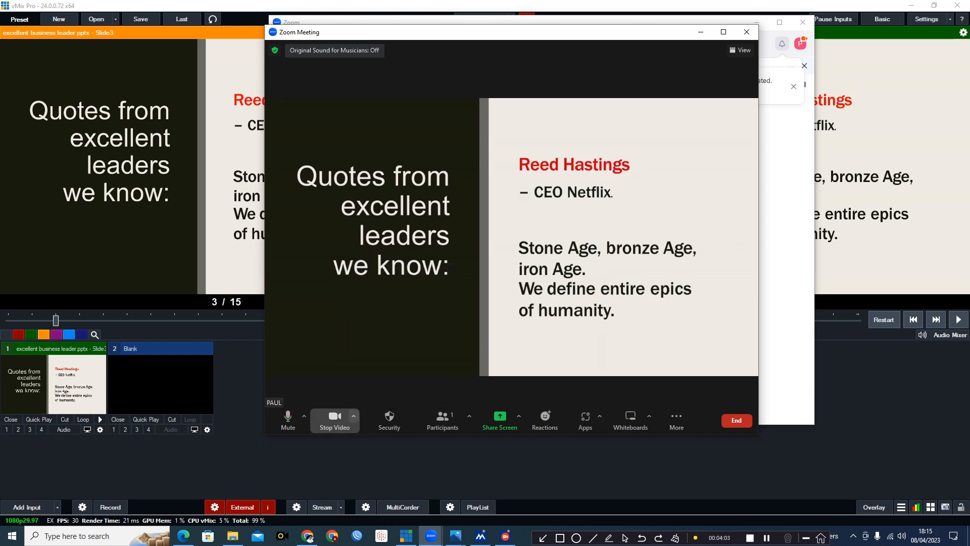
left_click(353, 416)
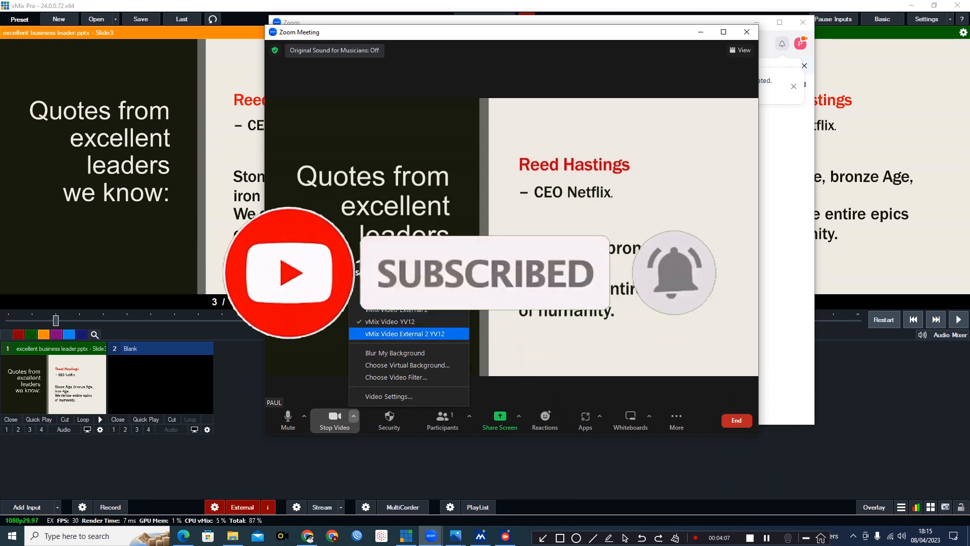
left_click(409, 333)
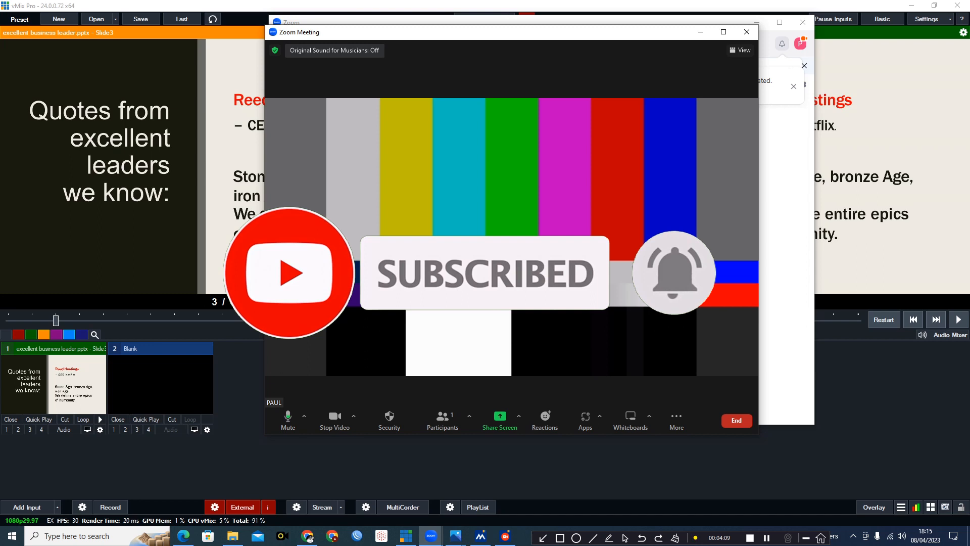
left_click(354, 416)
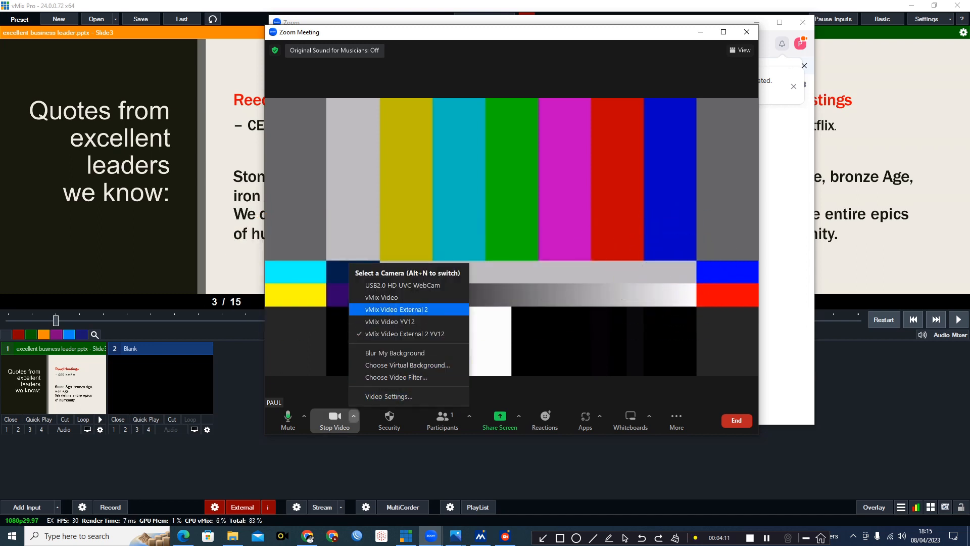
left_click(396, 309)
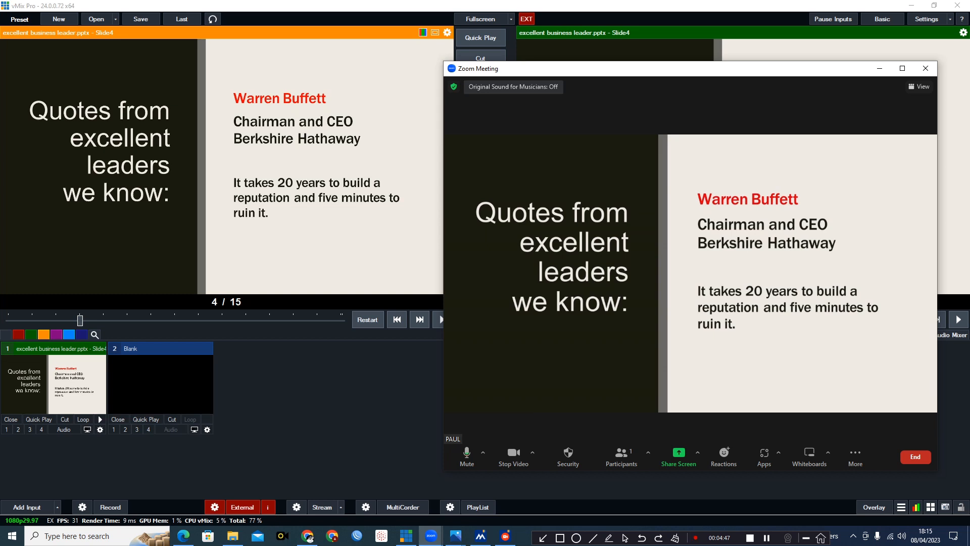
mouse_move(679, 456)
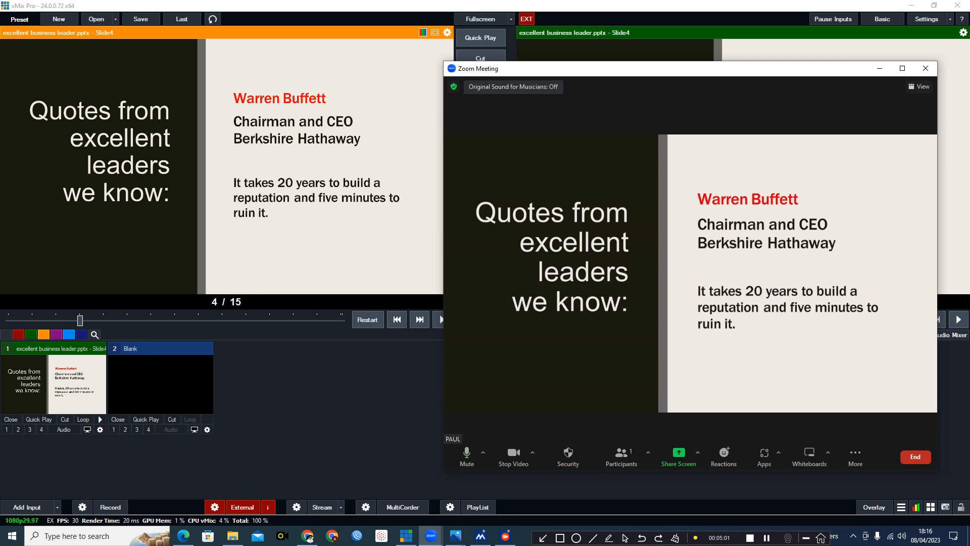
Step: Open Zoom's participants panel, showing PAUL as the sole host
left_click(568, 456)
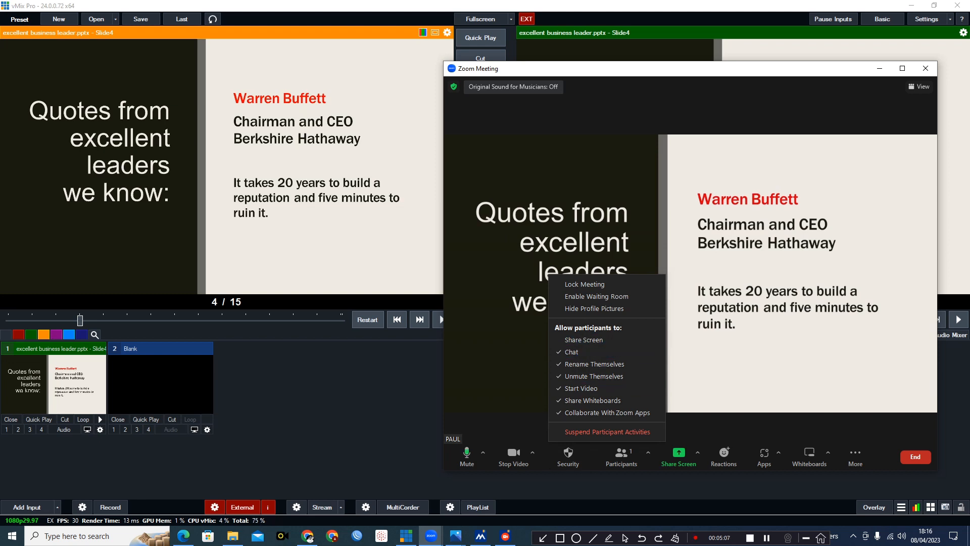
mouse_move(584, 340)
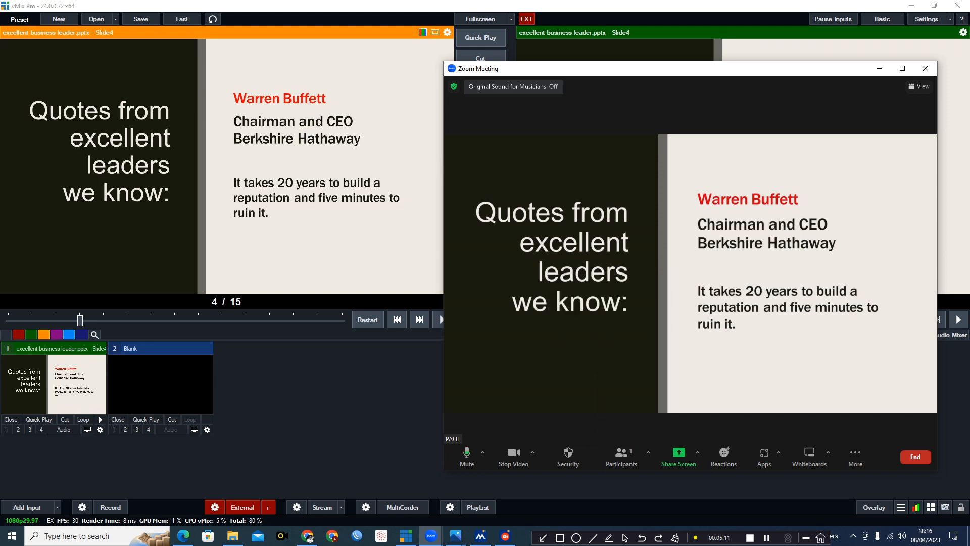
left_click(648, 452)
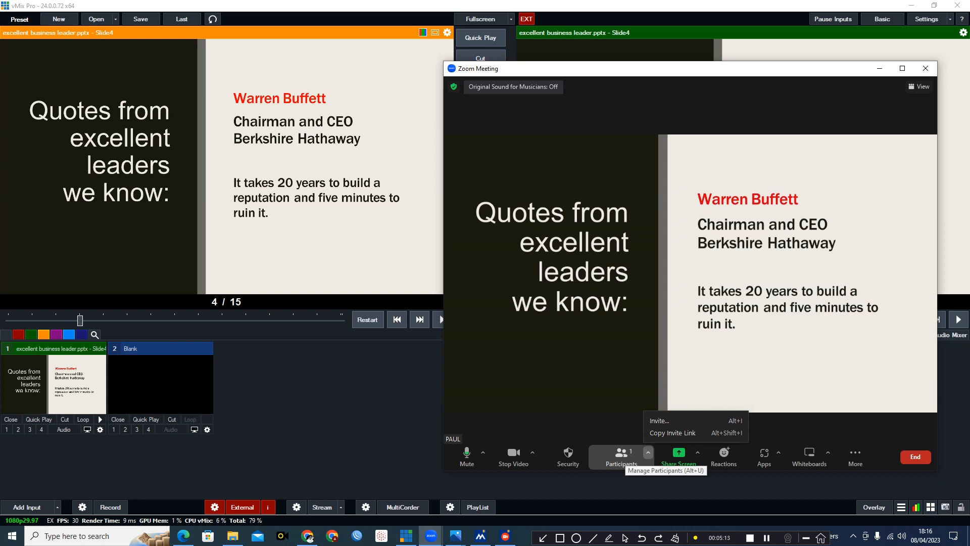
left_click(622, 454)
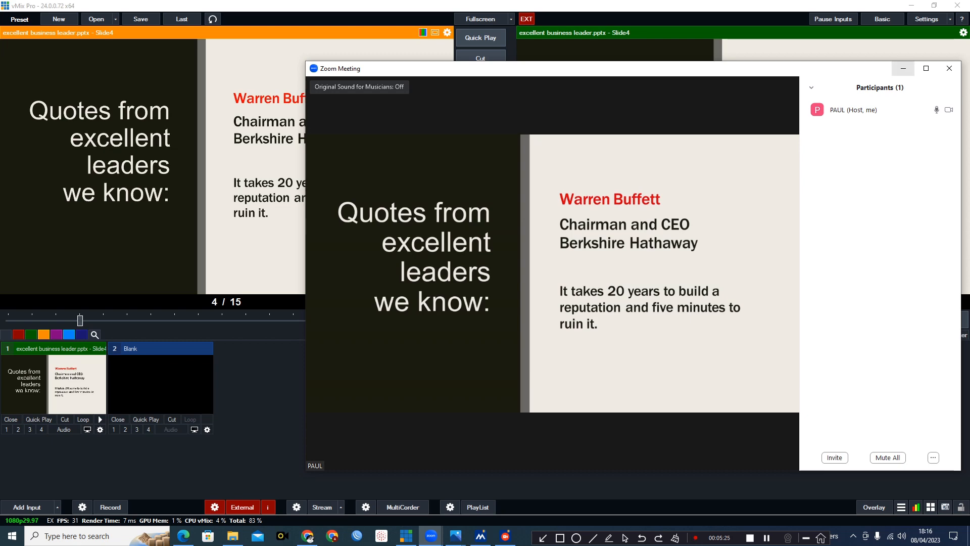
Step: Add Happy sunday fam.mp4 as a video input in vMix
left_click(950, 68)
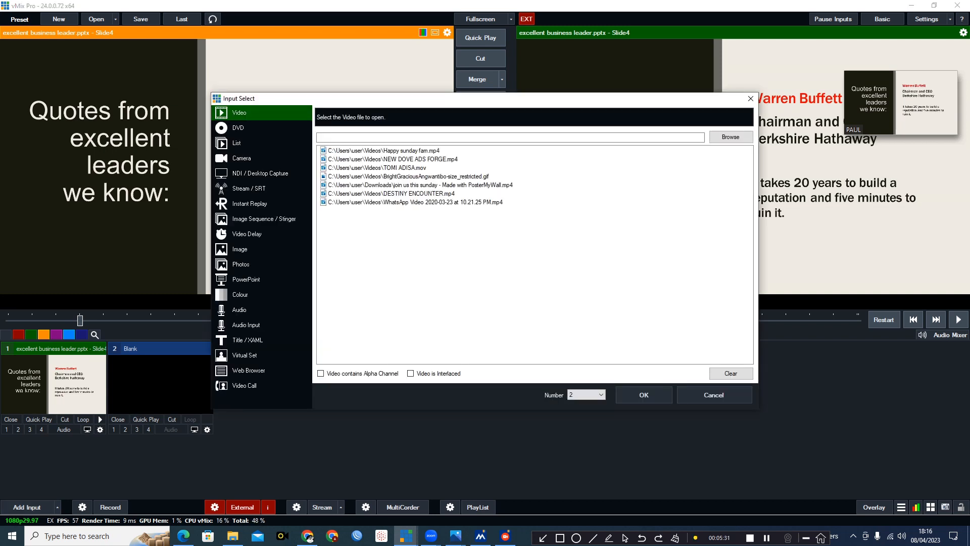
left_click(385, 150)
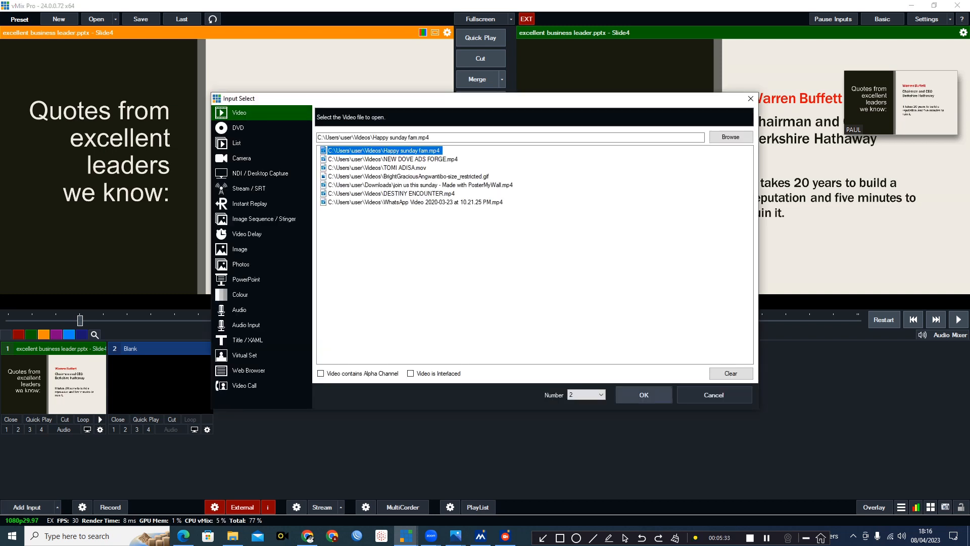
left_click(644, 395)
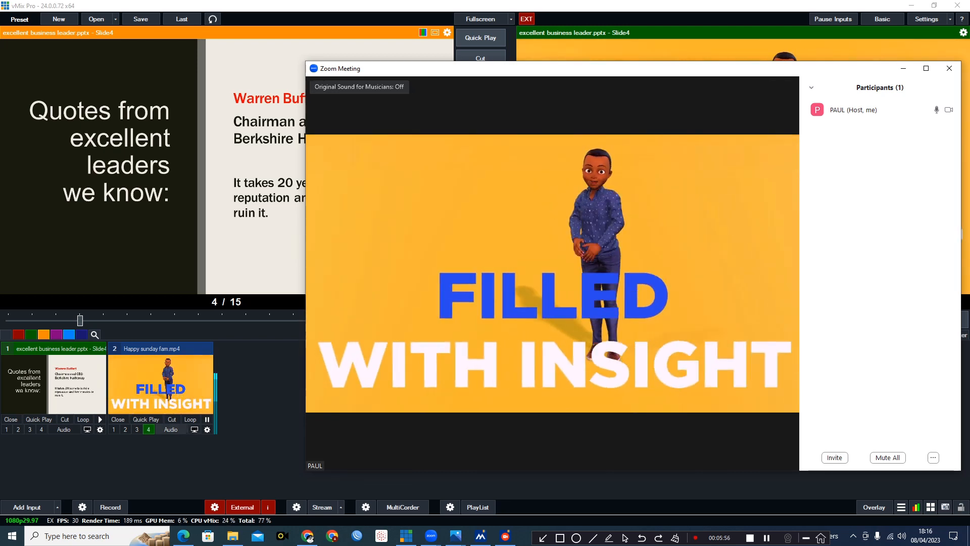
Step: Watch the Happy sunday fam video play in Zoom, then minimise the meeting window
left_click(949, 69)
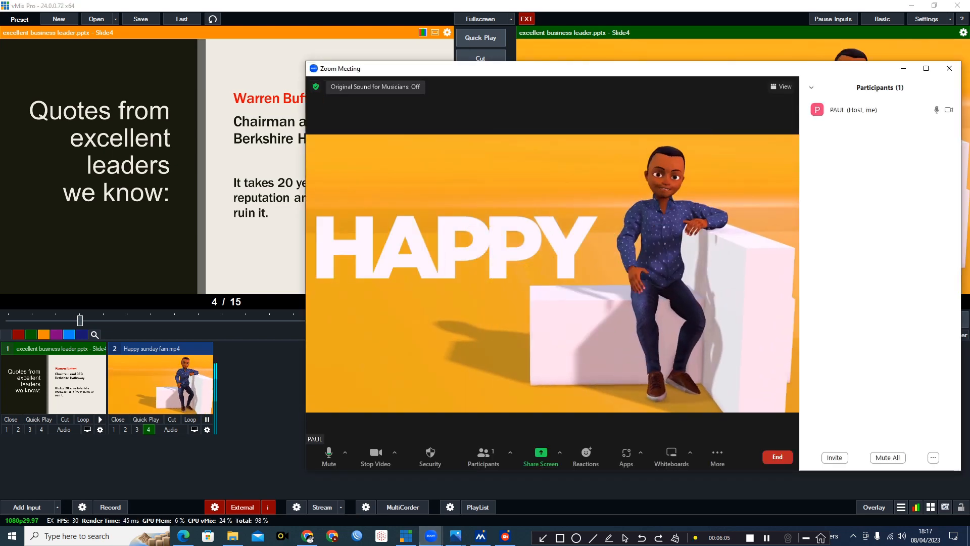
left_click(950, 68)
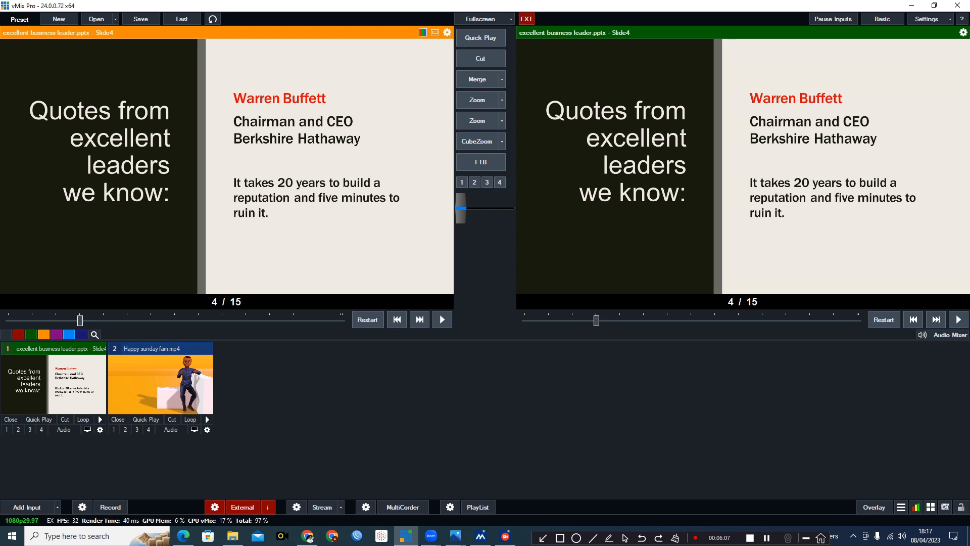